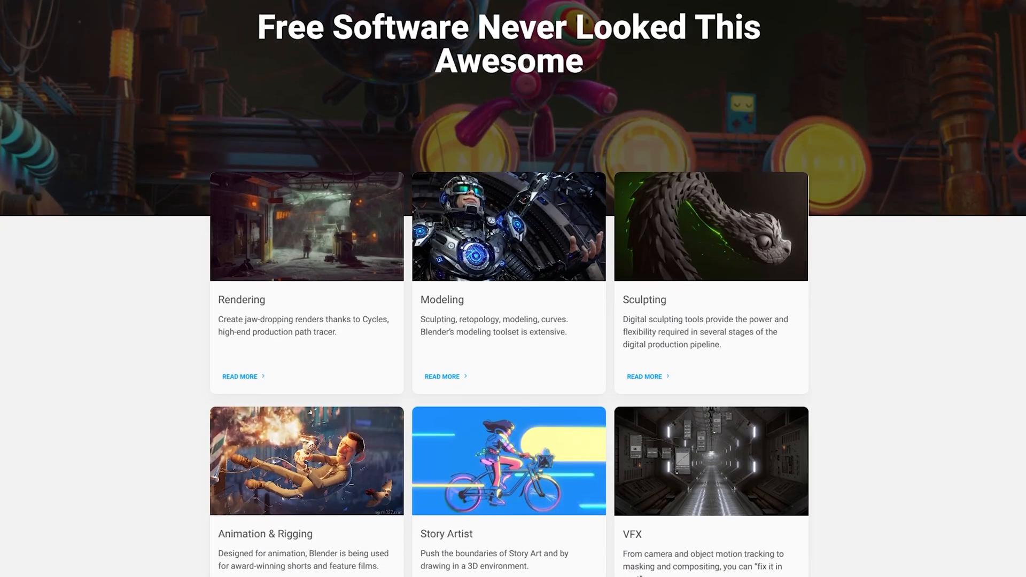
Scroll down the Blender features page.
scroll(down, 3)
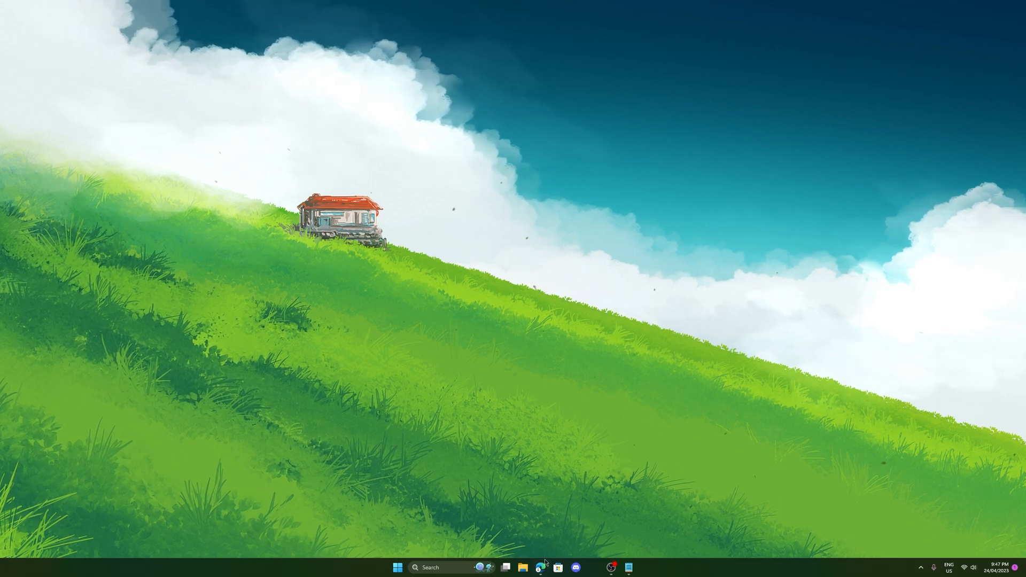
Bring up the wallpapers.novaskin.me gallery and scroll down to the Selfie! wallpaper.
click(548, 568)
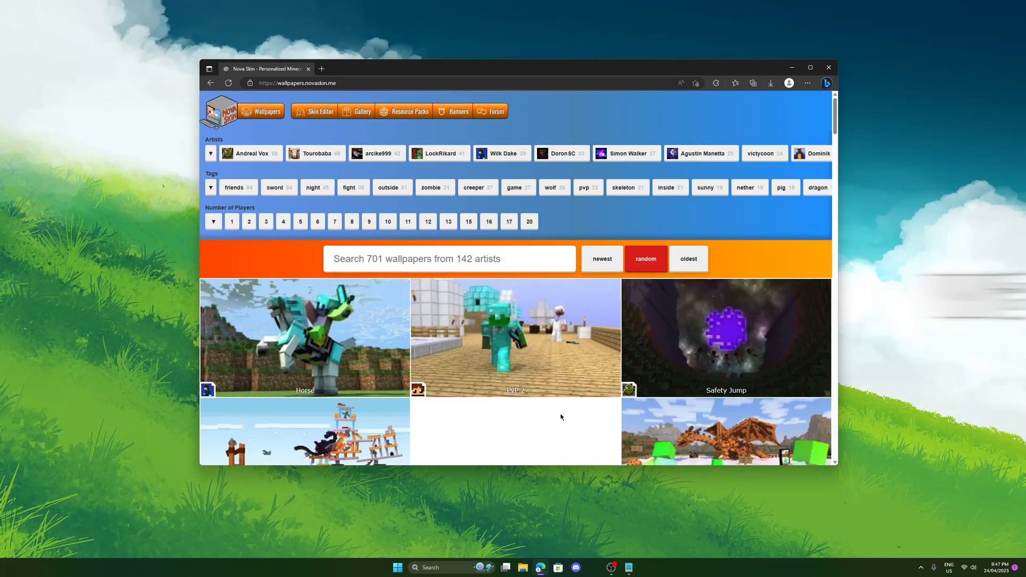
mouse_move(691, 217)
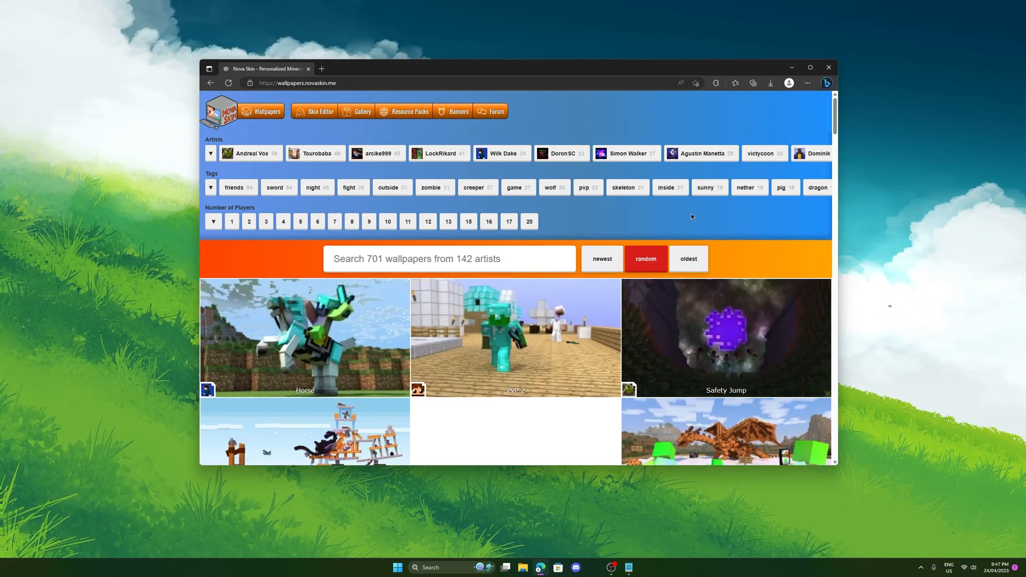
scroll(down, 3)
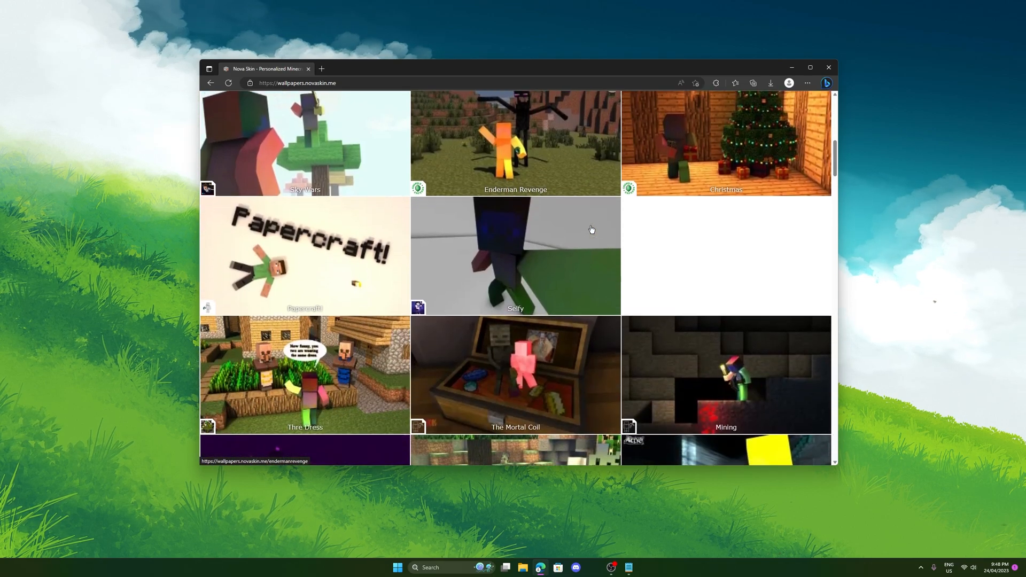
scroll(down, 3)
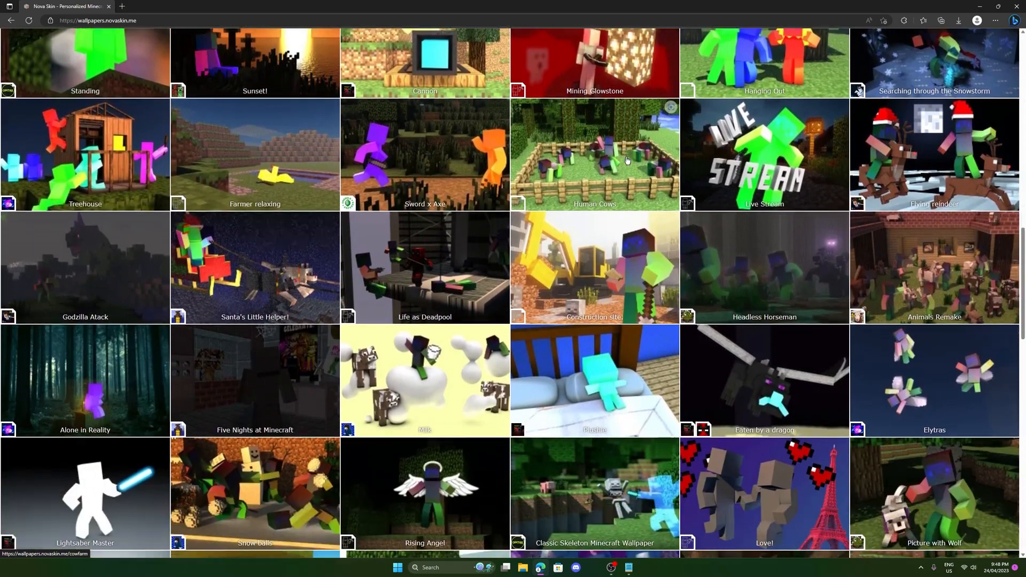
scroll(down, 3)
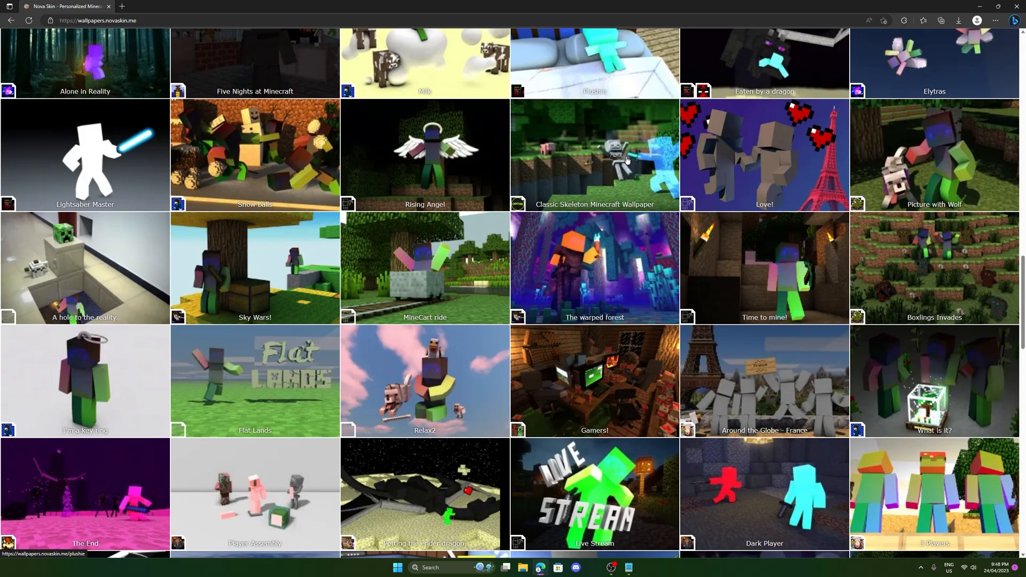
scroll(down, 3)
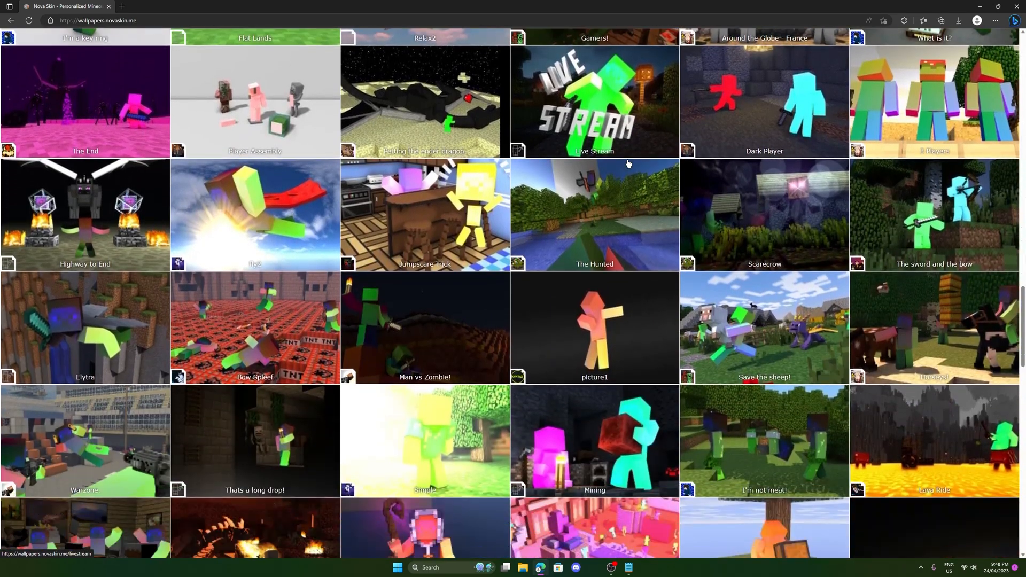
scroll(down, 3)
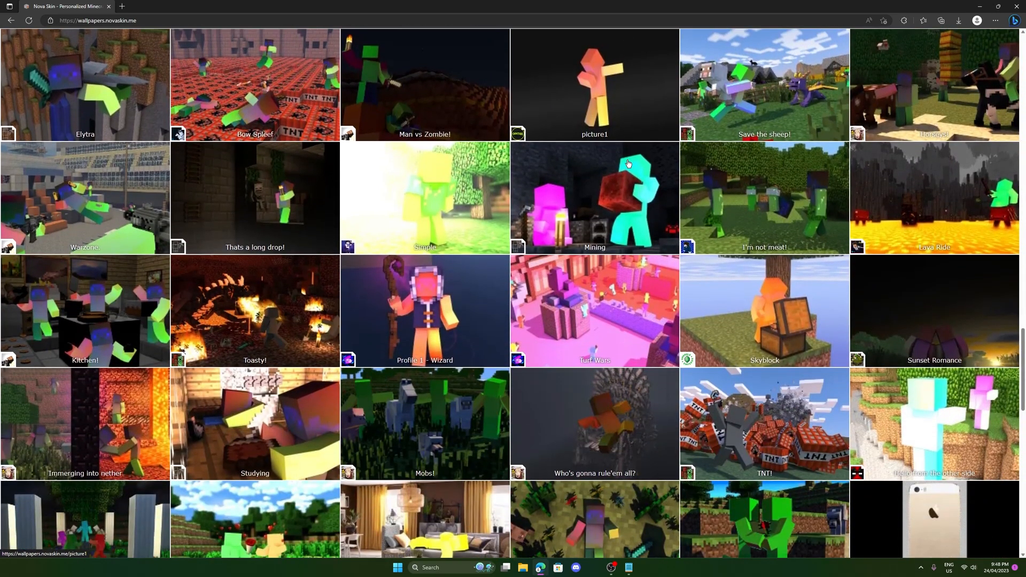
scroll(down, 3)
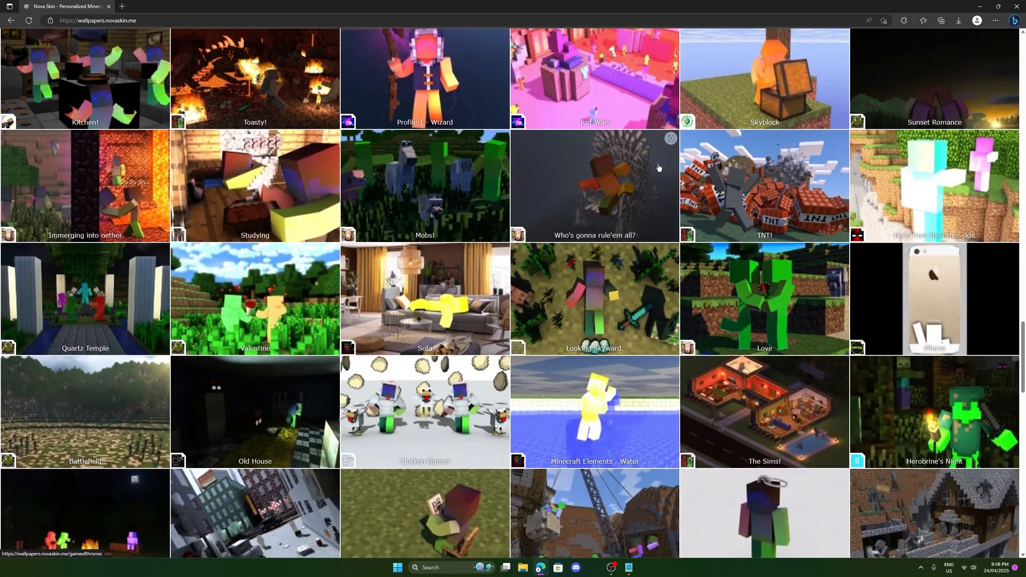
scroll(down, 3)
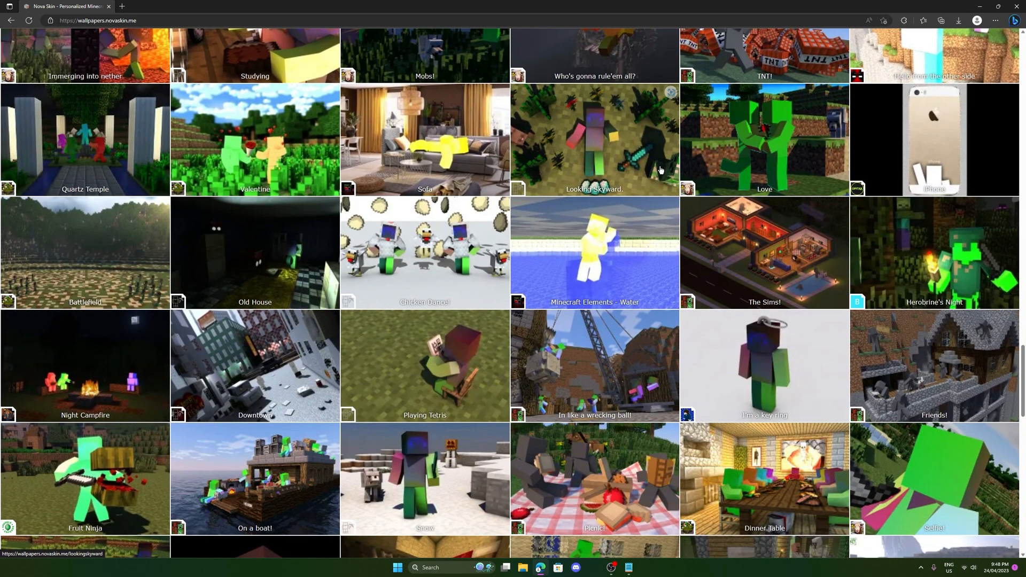
mouse_move(659, 170)
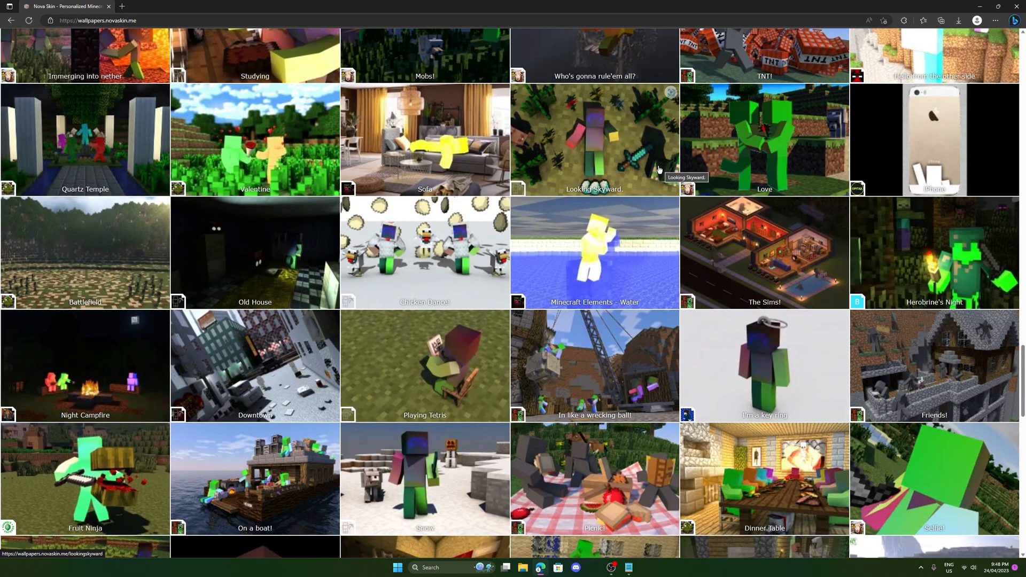
scroll(down, 3)
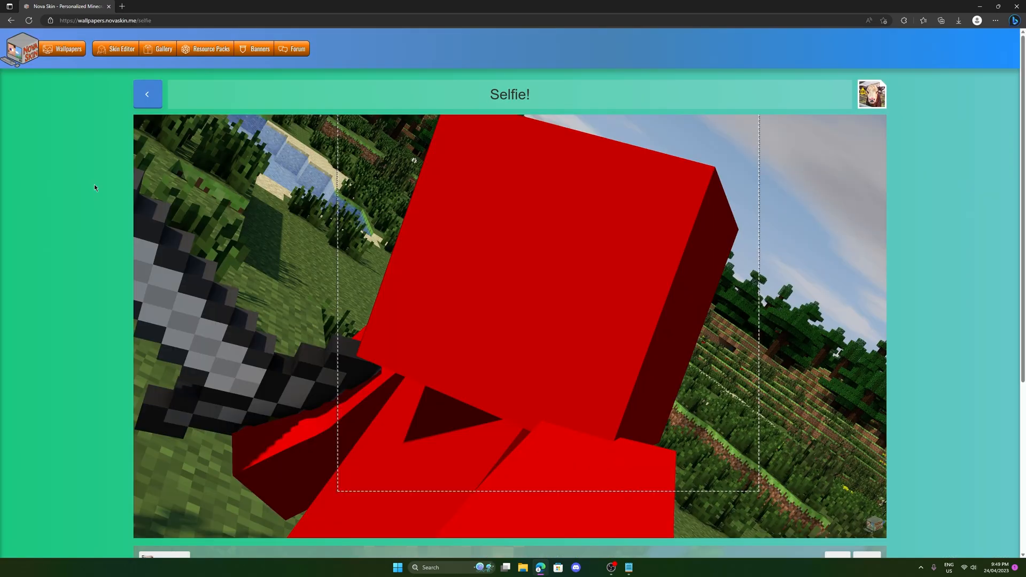
Select the red character in the Selfie! preview to customise its skin.
click(660, 212)
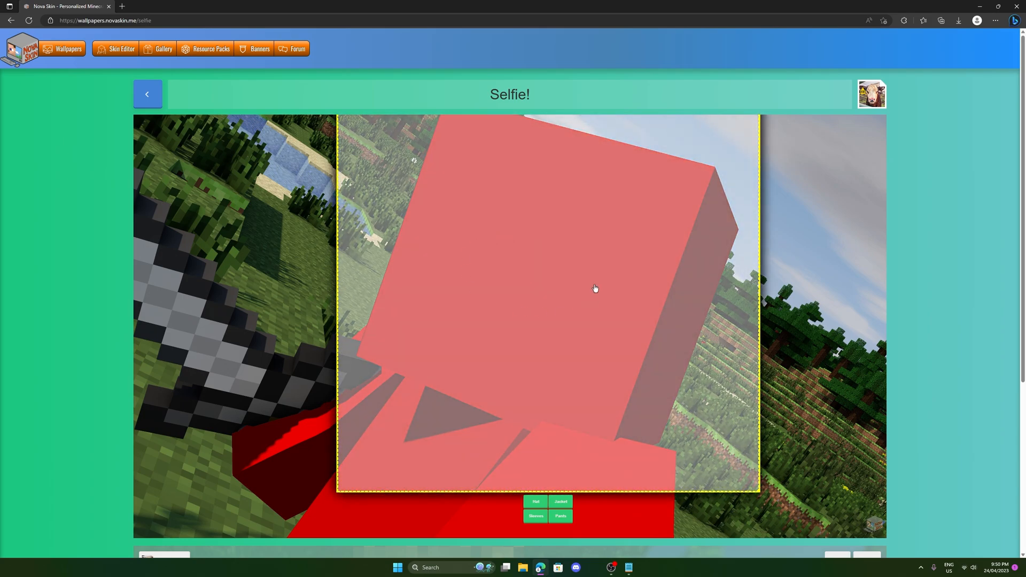
mouse_move(497, 269)
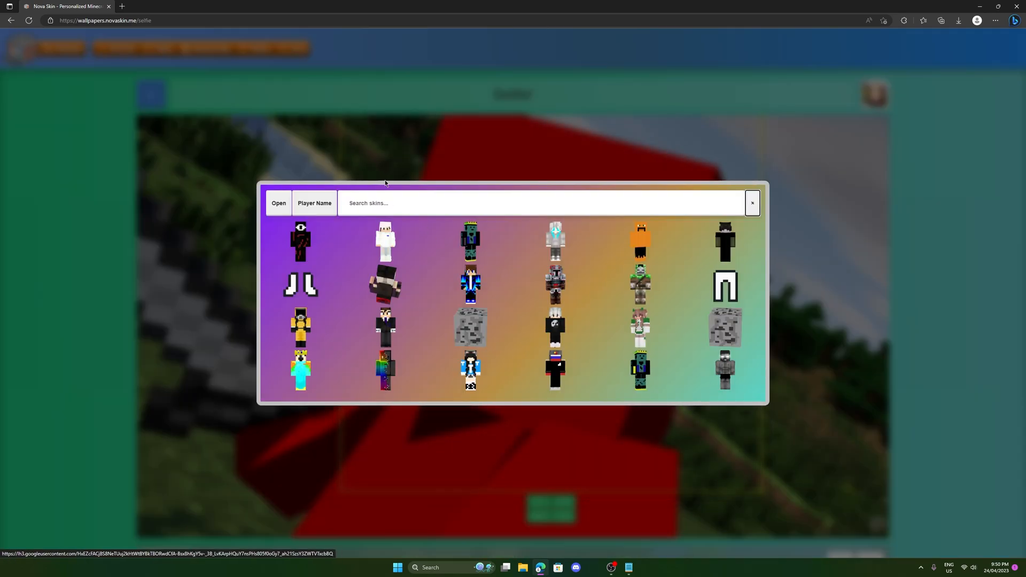
mouse_move(606, 256)
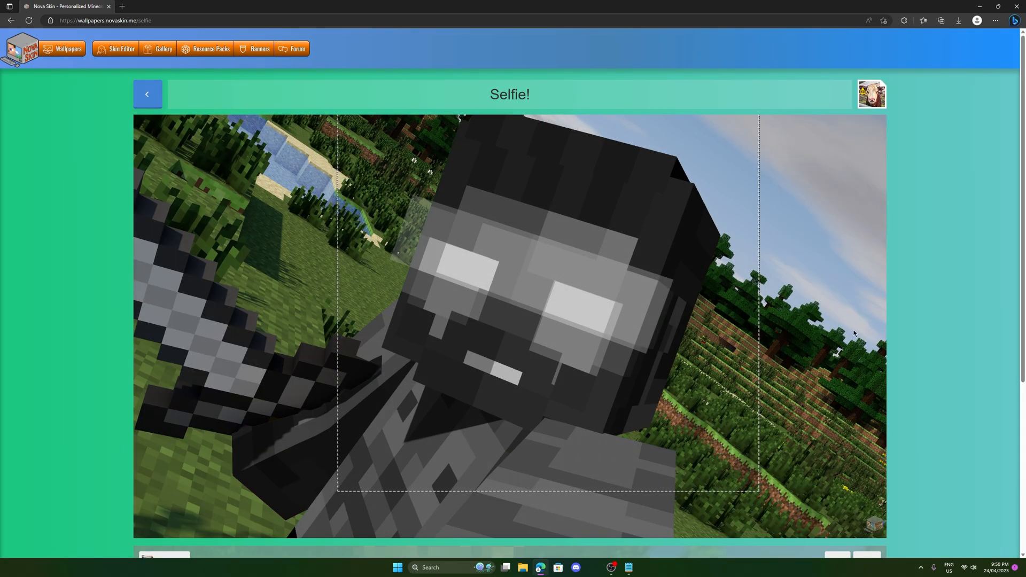
mouse_move(870, 327)
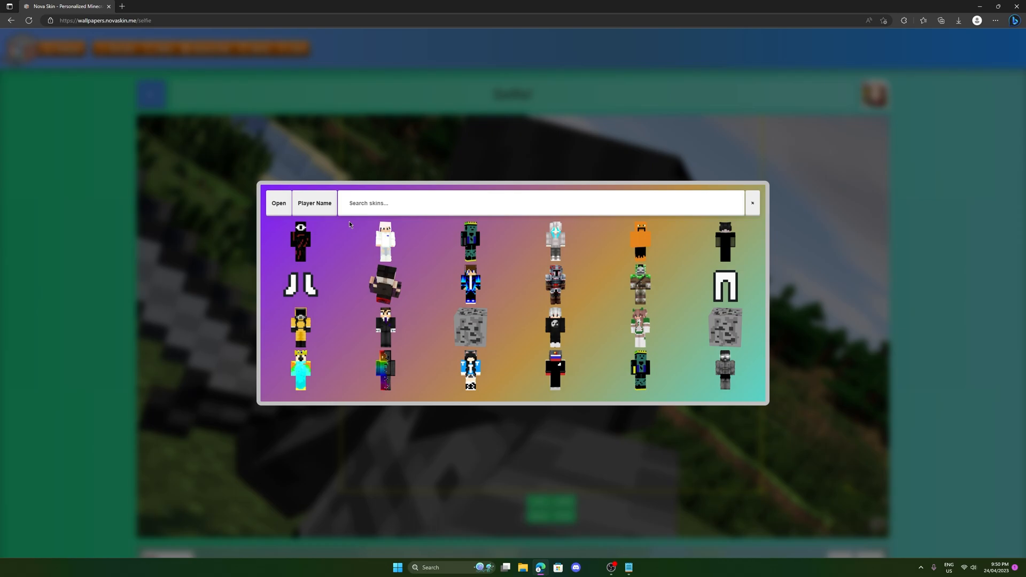
mouse_move(277, 228)
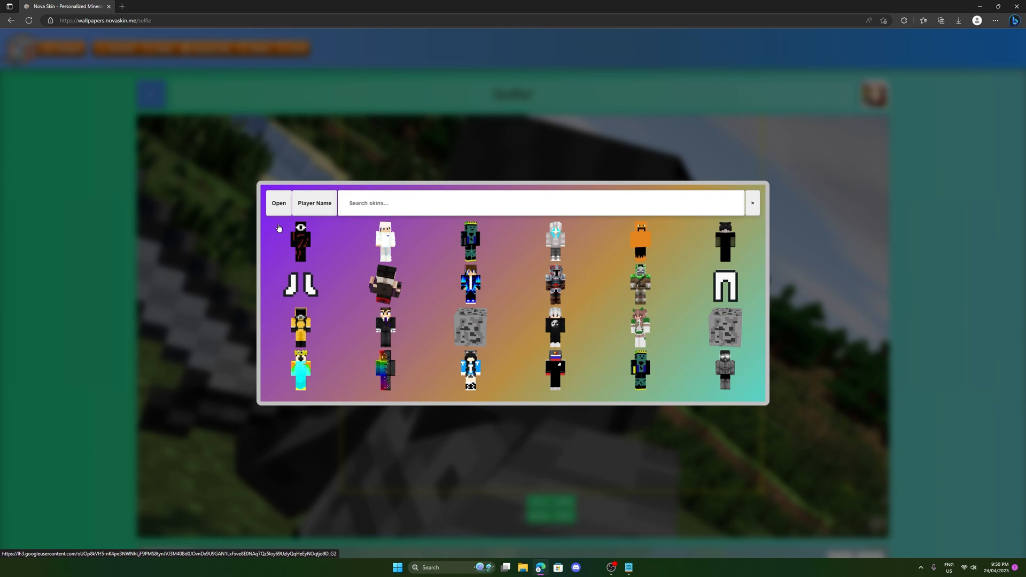
mouse_move(344, 226)
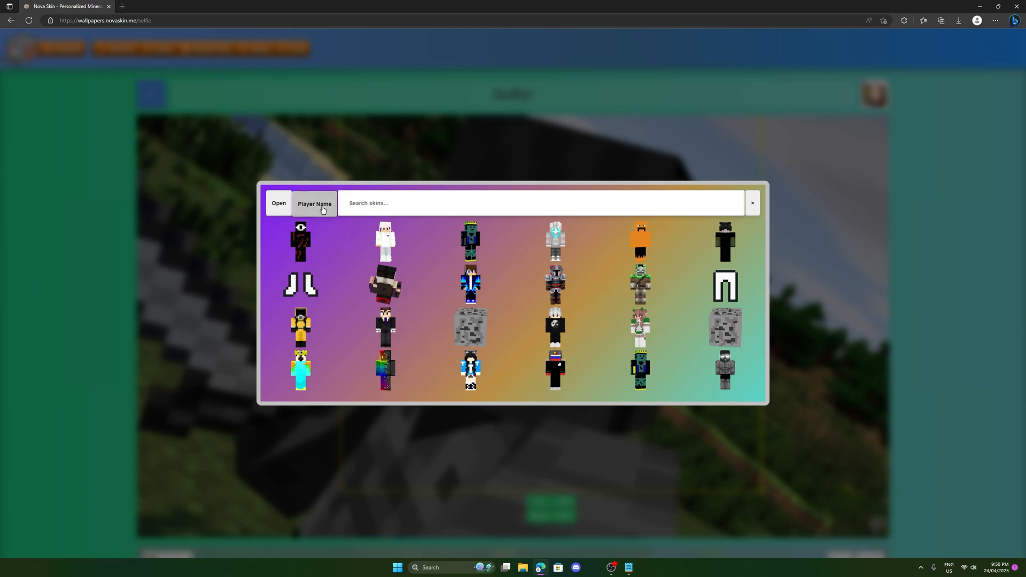
Load player 'bunsen's skin onto the Selfie! character.
click(314, 204)
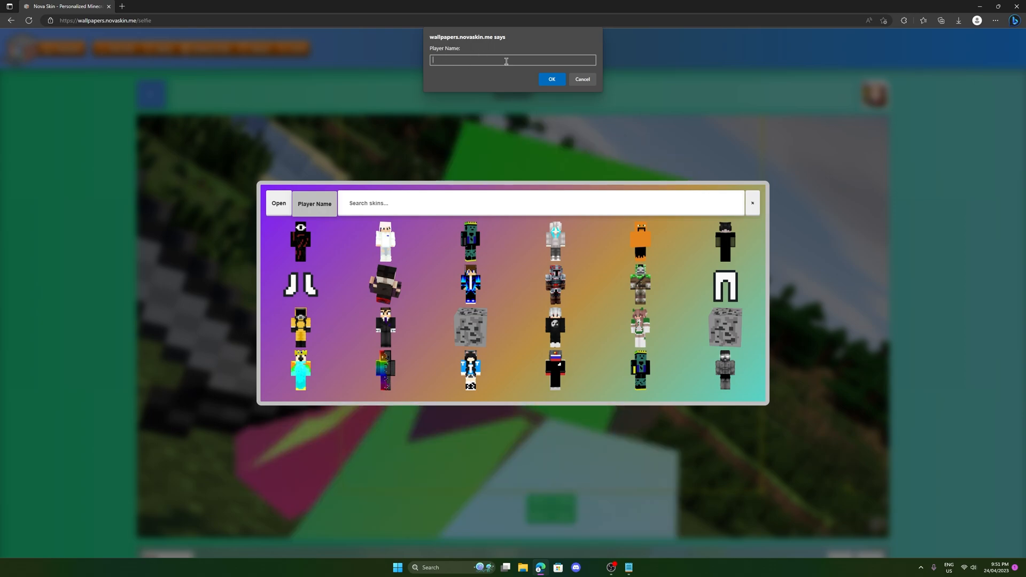
text(bunsenchunsen)
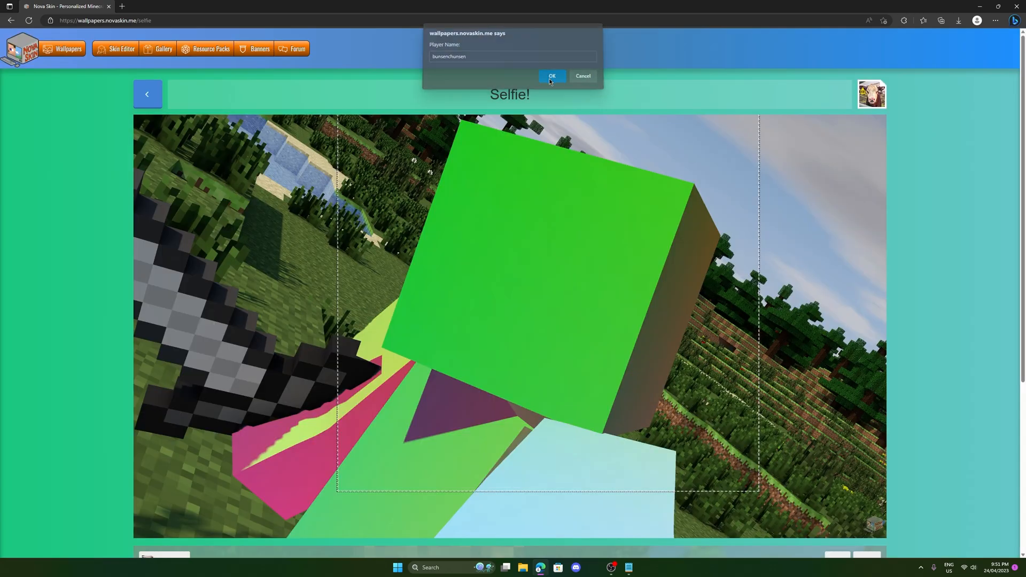
click(552, 75)
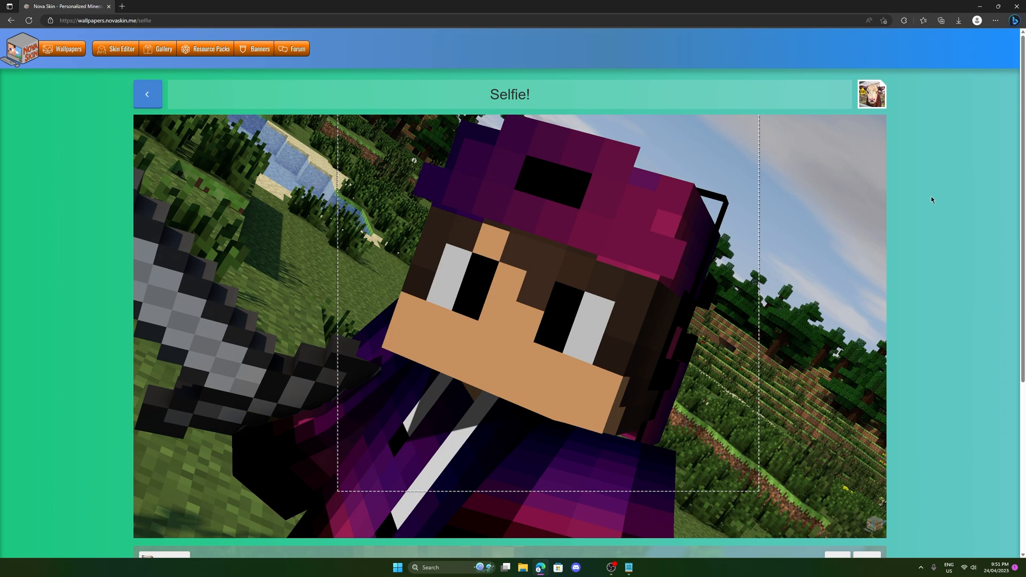
mouse_move(910, 197)
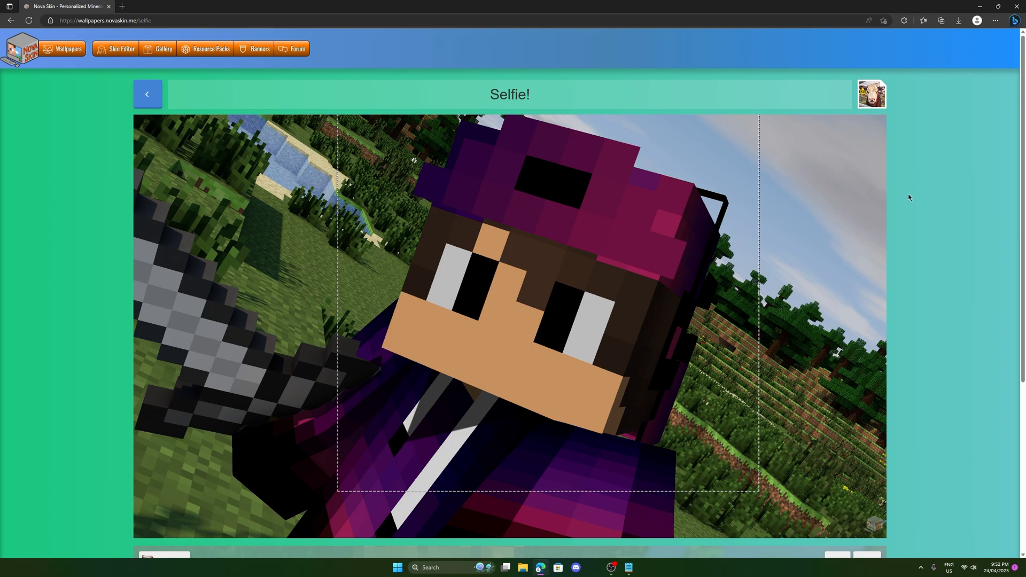
Set the Selfie! wallpaper output resolution to 3840 × 2160 (4K).
scroll(down, 3)
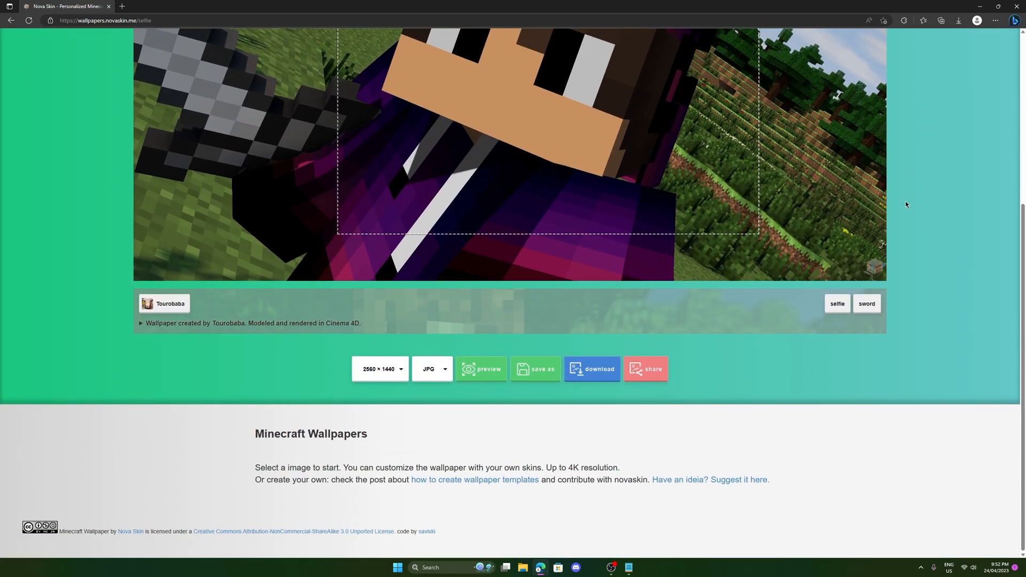
mouse_move(335, 380)
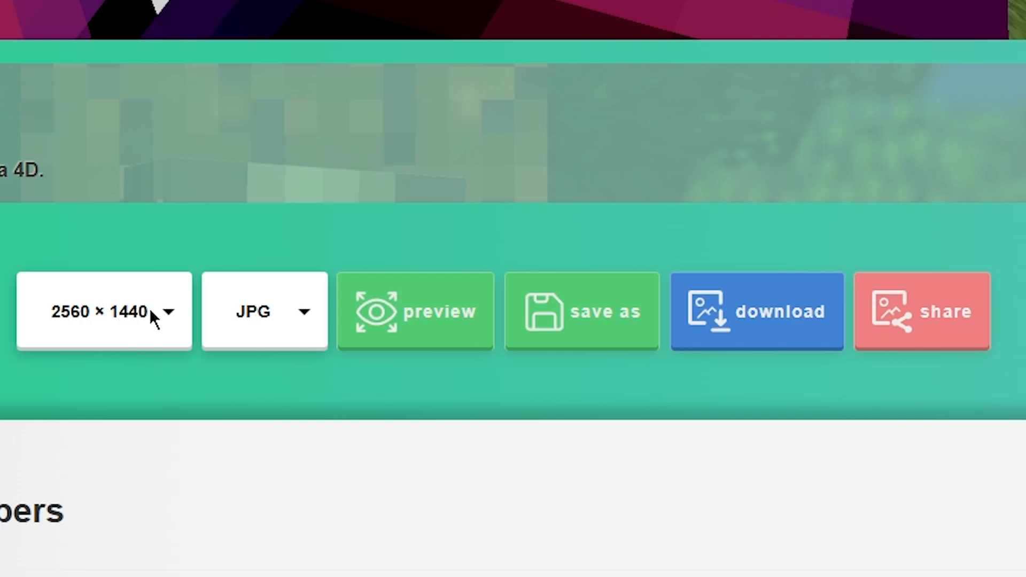
mouse_move(160, 331)
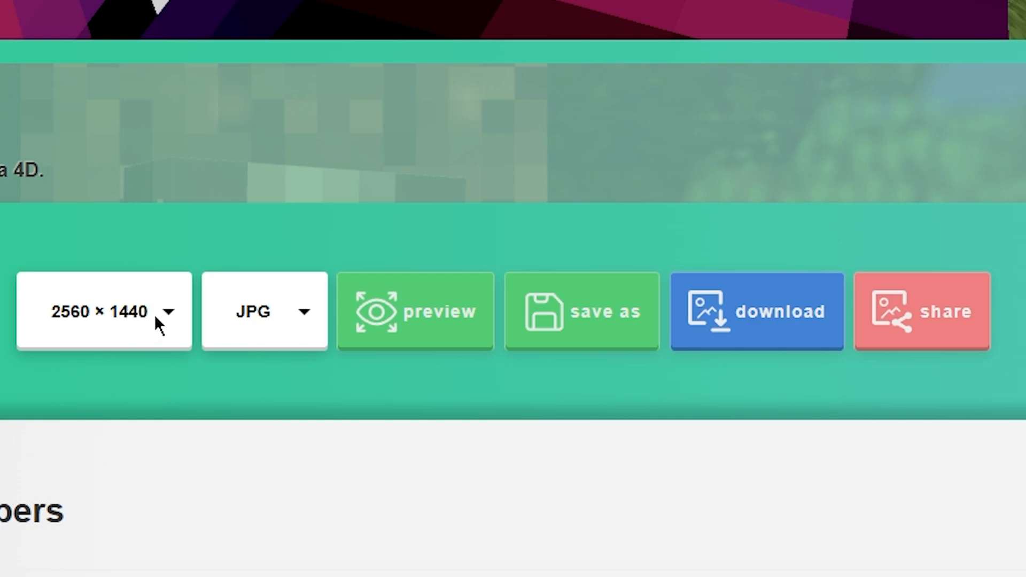
click(104, 312)
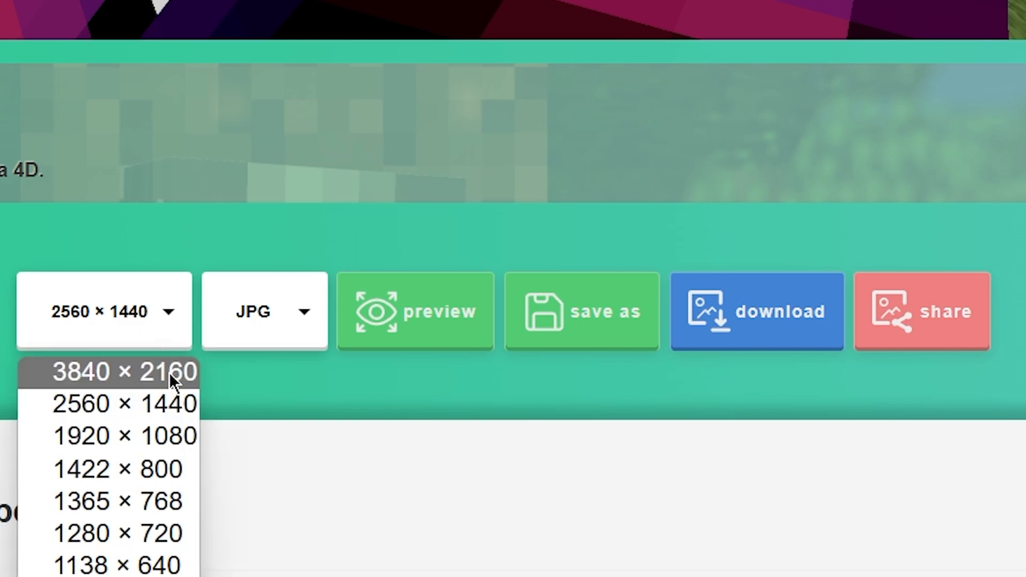
click(128, 373)
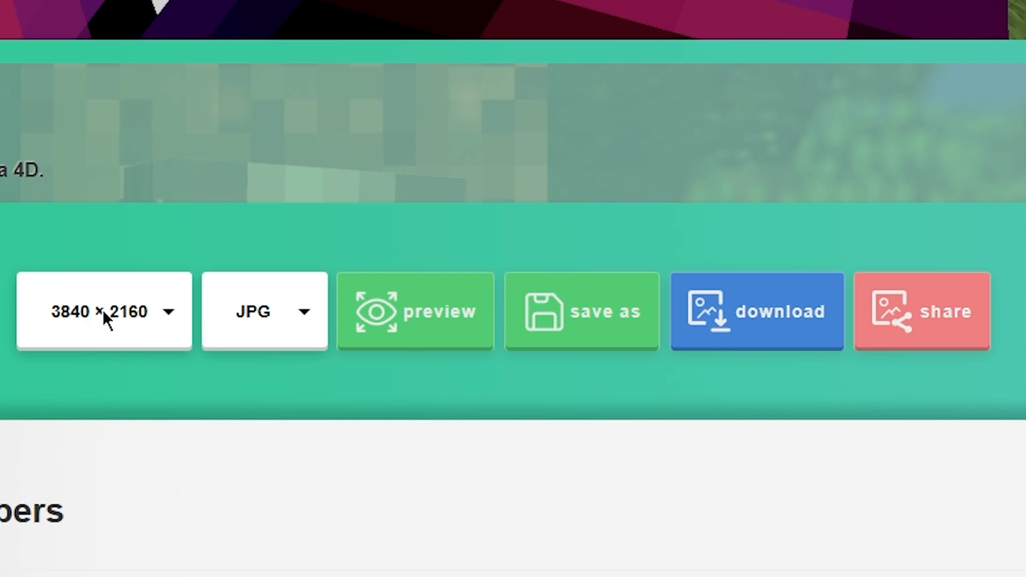
click(263, 311)
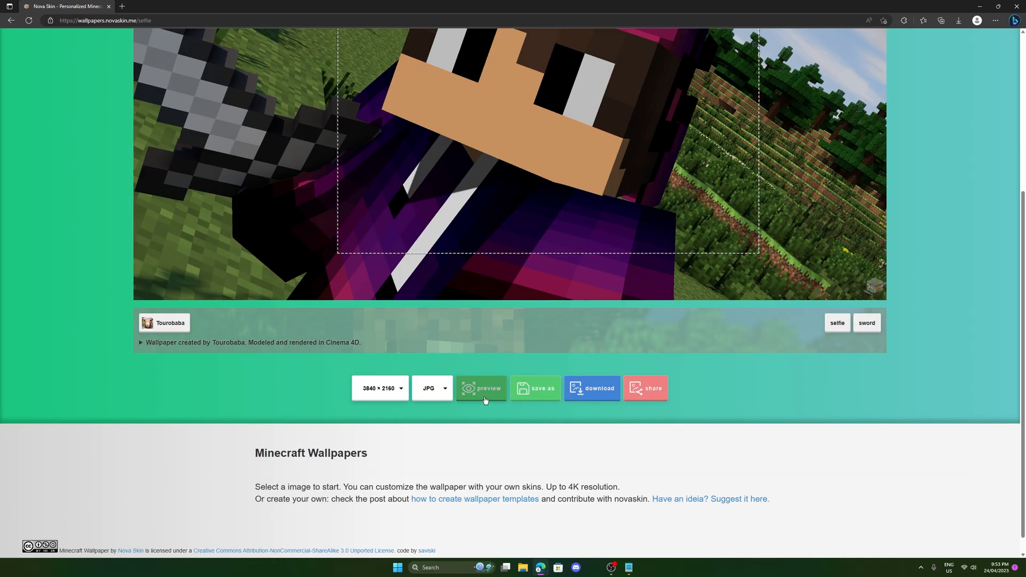
Preview and download the Selfie! wallpaper, then open the downloaded JPG.
click(482, 388)
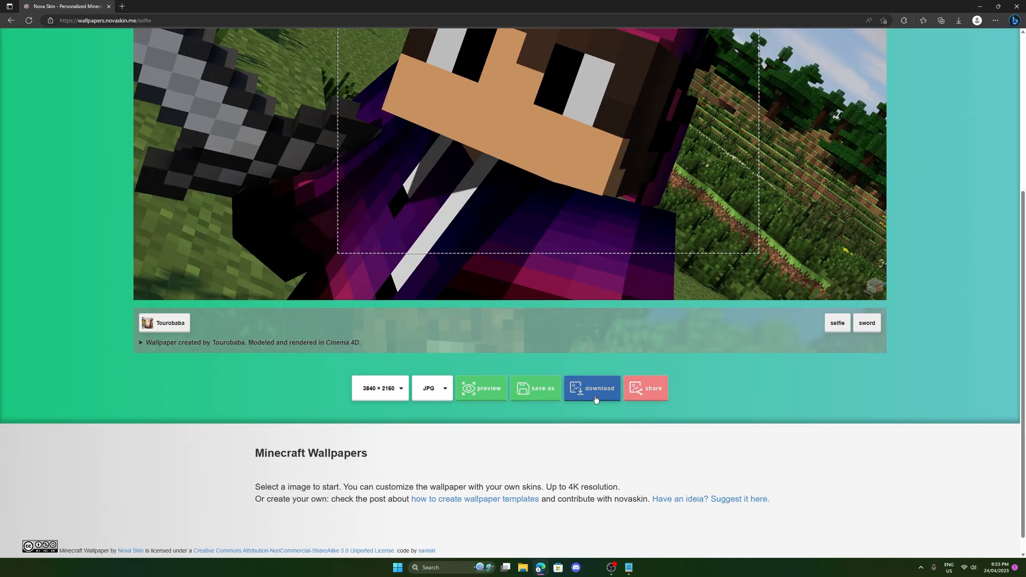
click(592, 389)
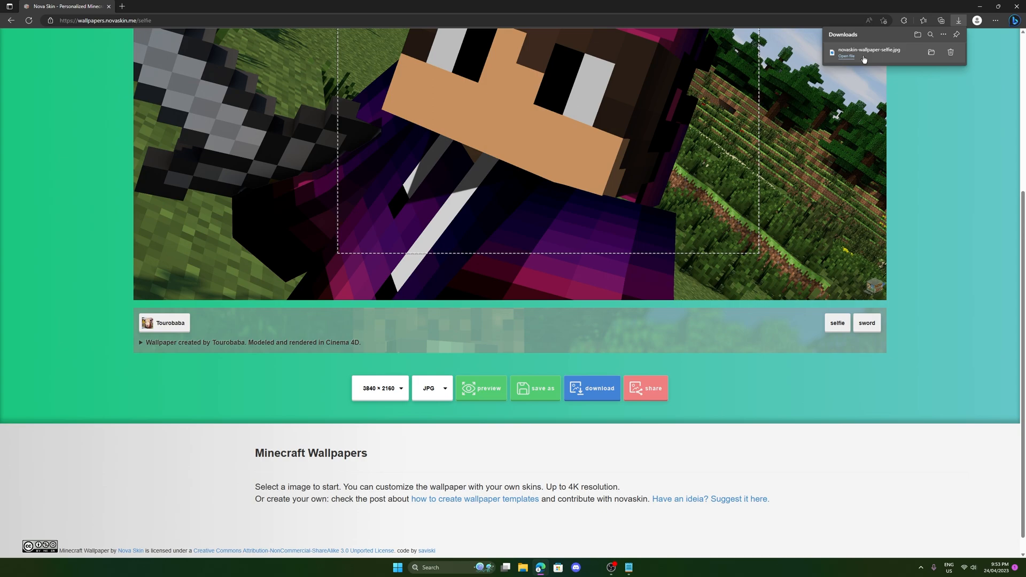
click(848, 57)
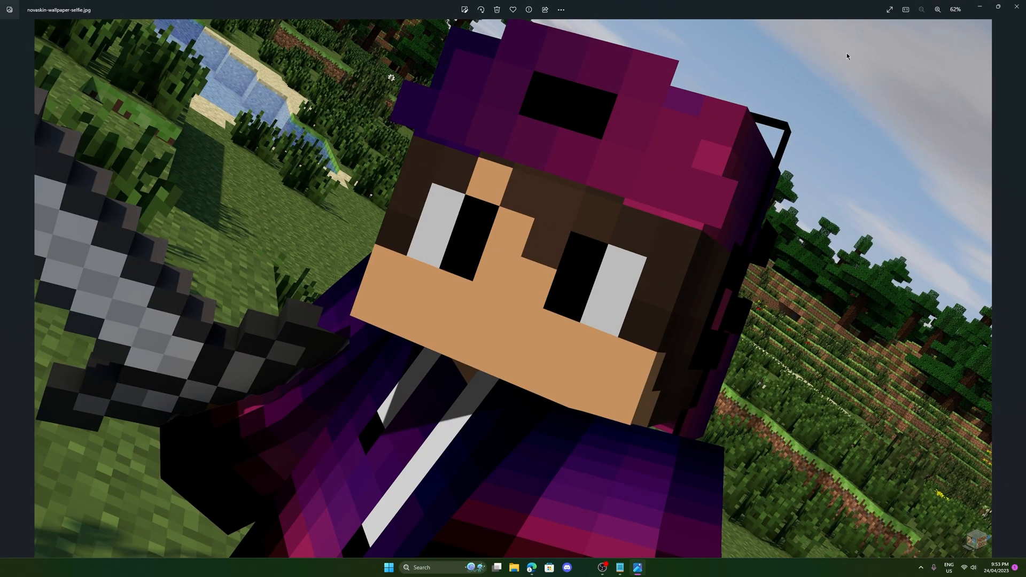
Zoom in twice on the downloaded Selfie JPG in Photos.
click(937, 9)
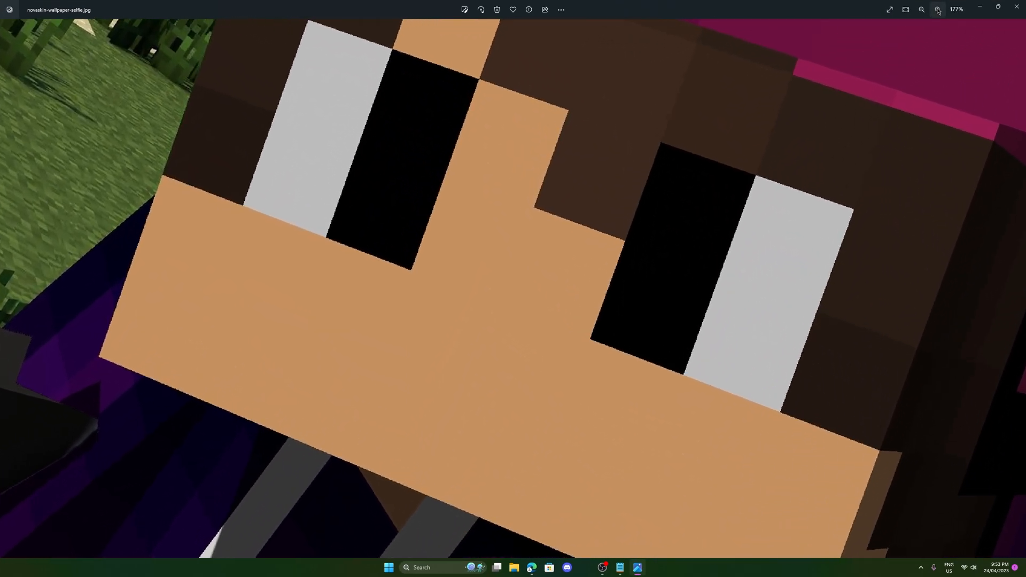
click(921, 10)
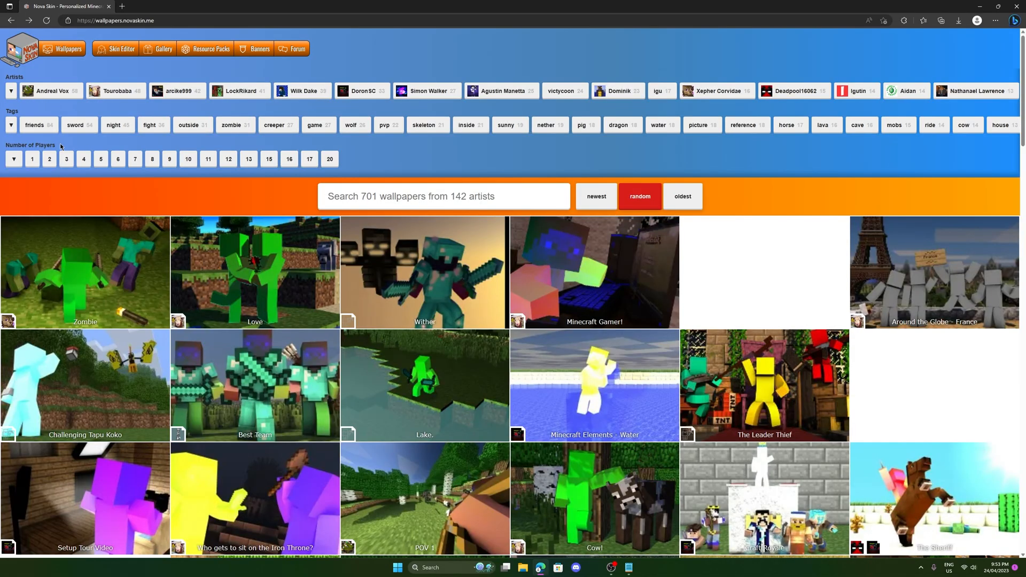
mouse_move(105, 149)
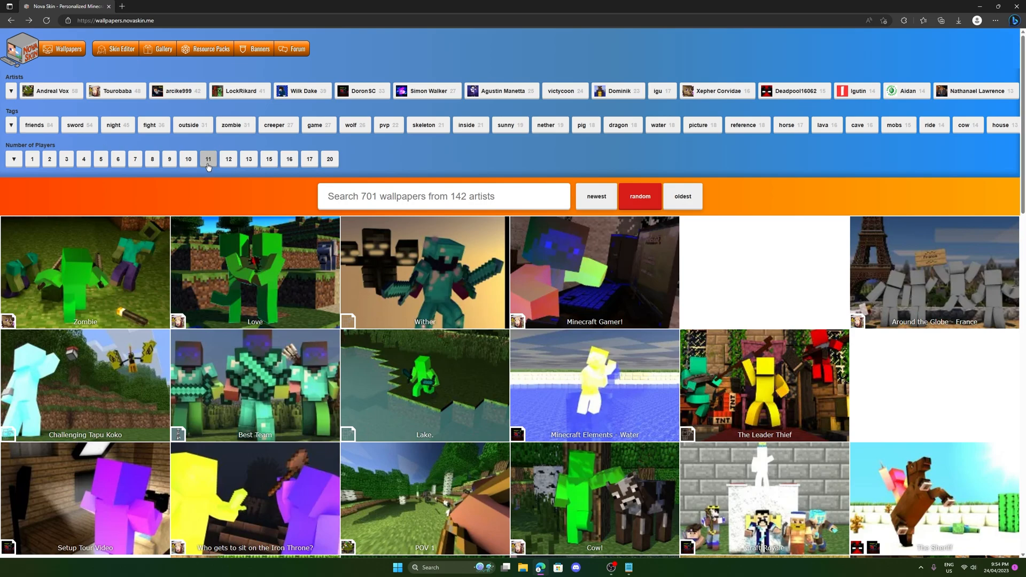
Filter the gallery to 11-player wallpapers and open The Sims! by LockRikard.
click(208, 159)
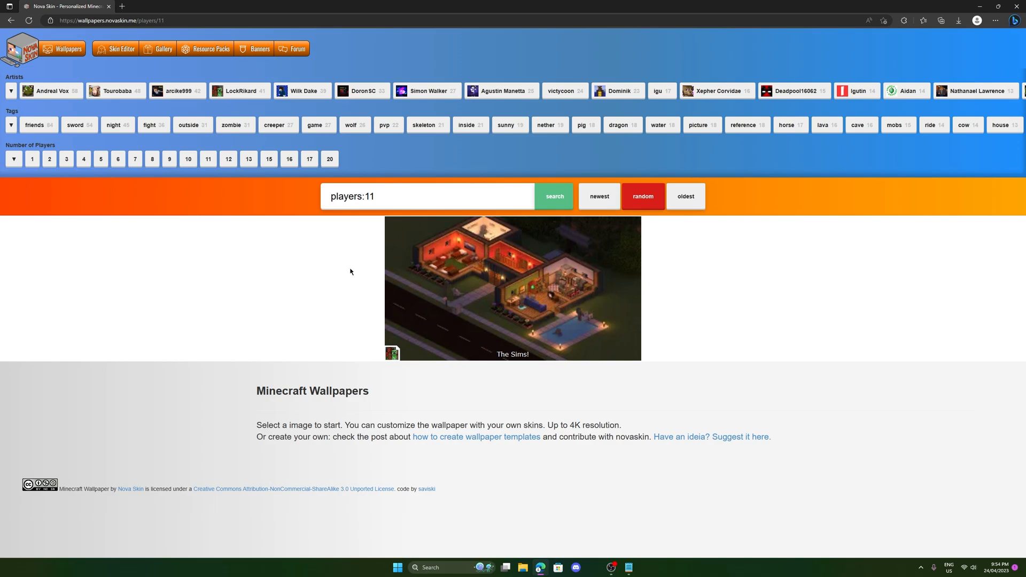
click(511, 289)
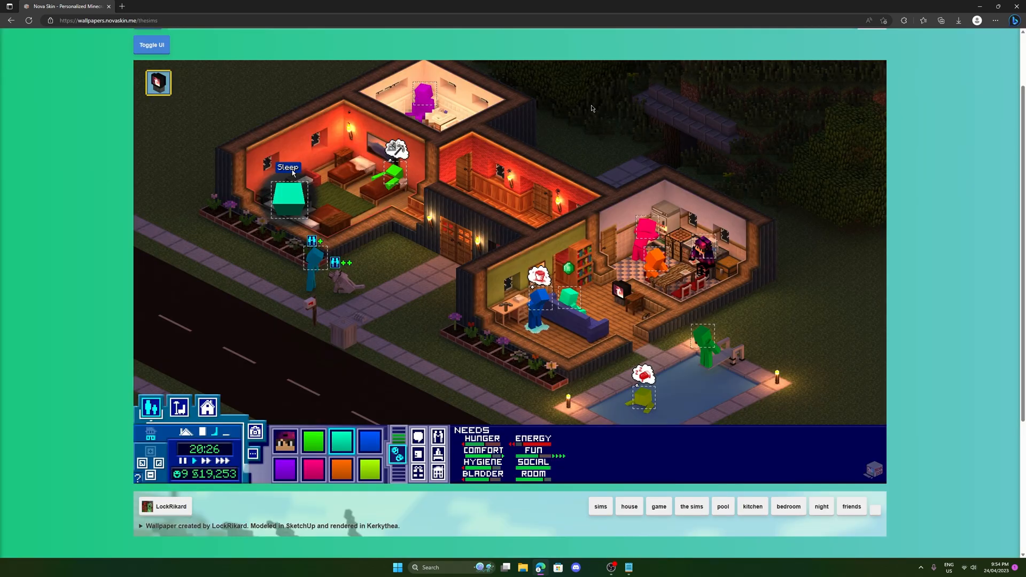
mouse_move(790, 393)
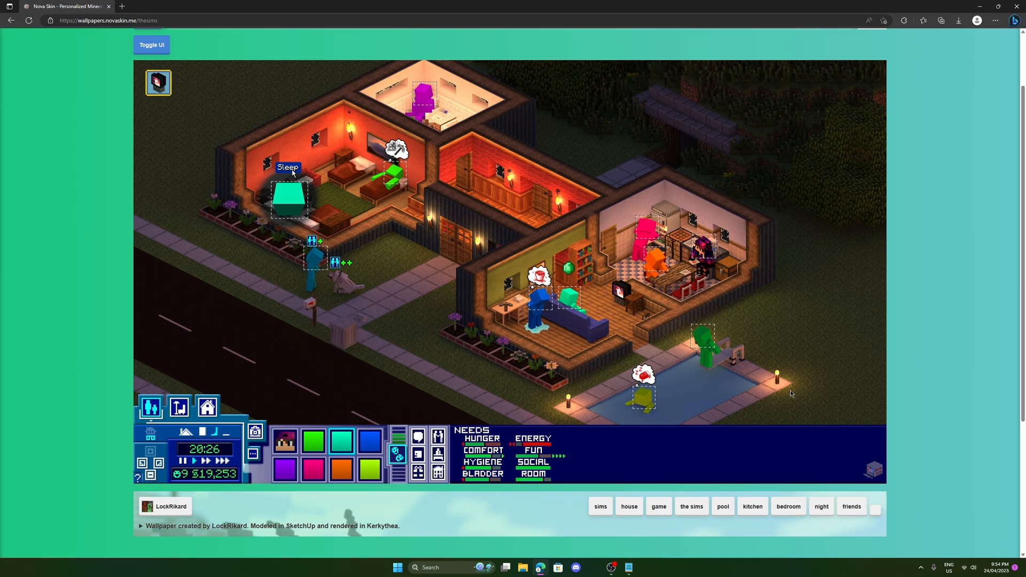
Assign new skins from the Search skins library to several characters in The Sims! scene.
click(423, 99)
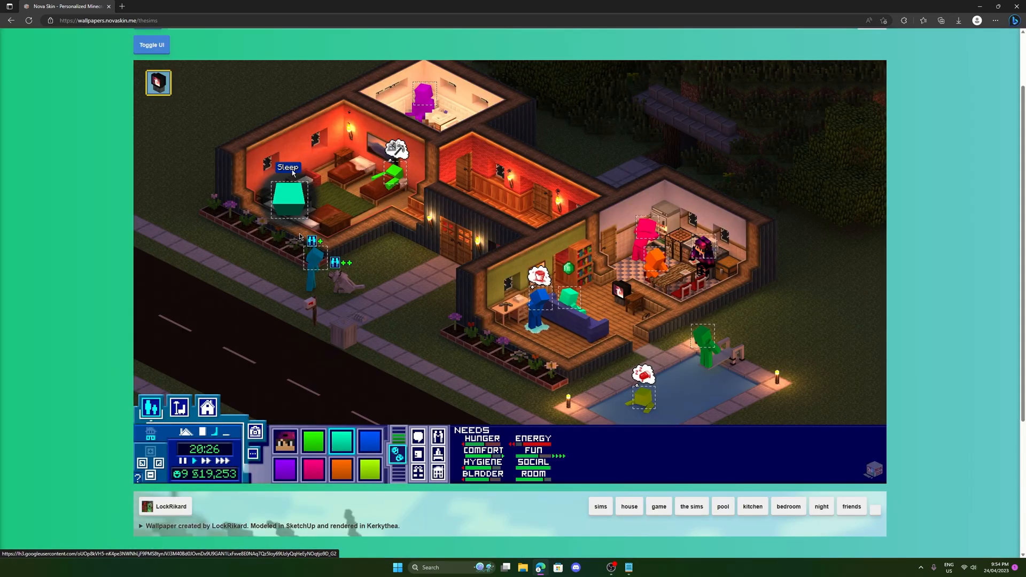
click(422, 99)
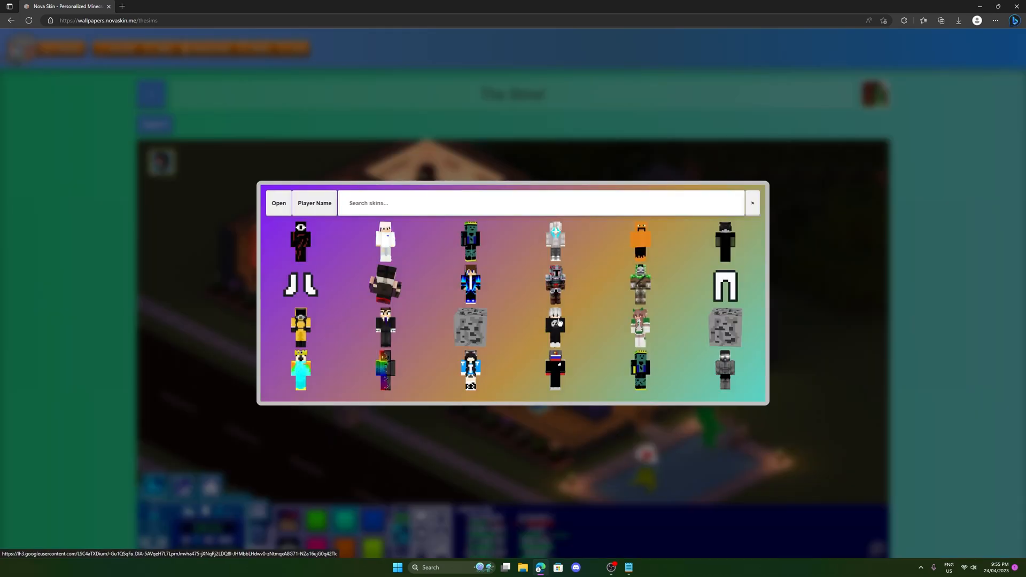
click(752, 202)
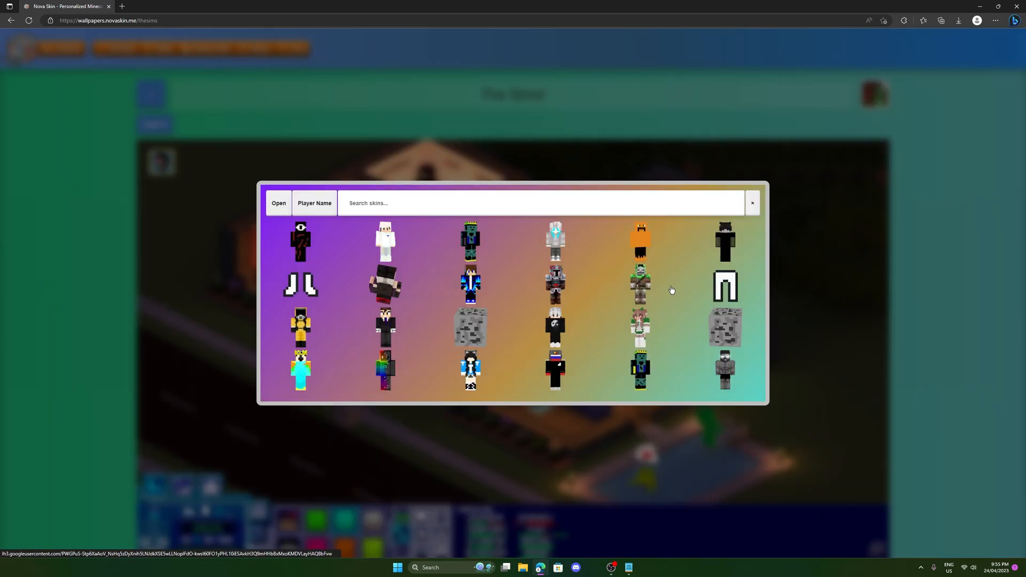
click(753, 203)
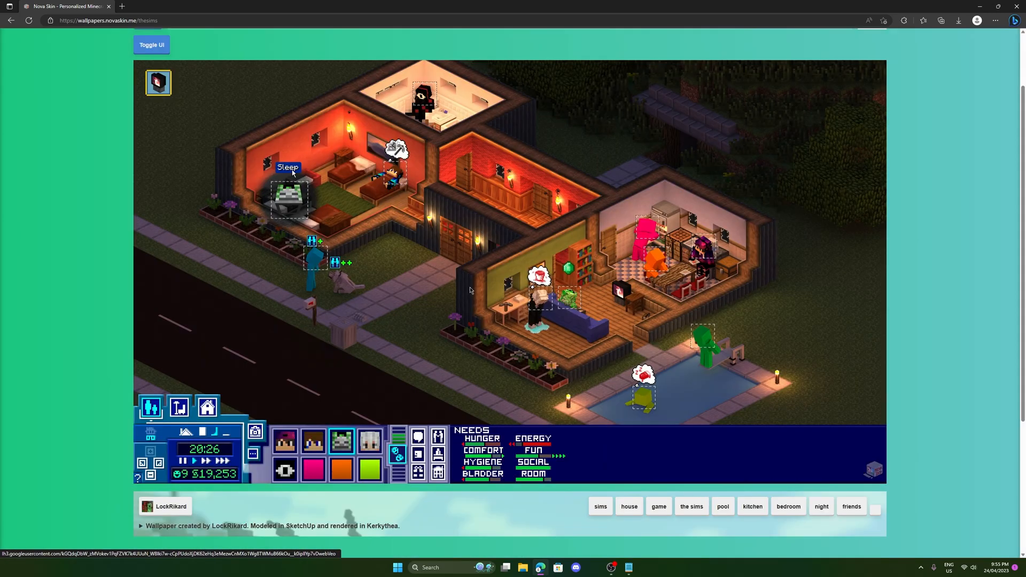
mouse_move(670, 406)
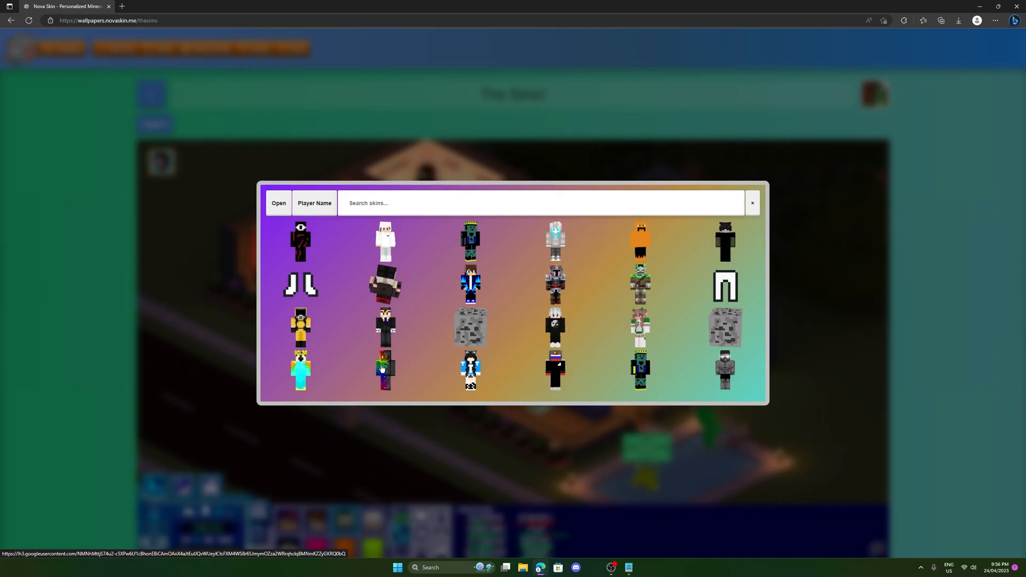
click(752, 202)
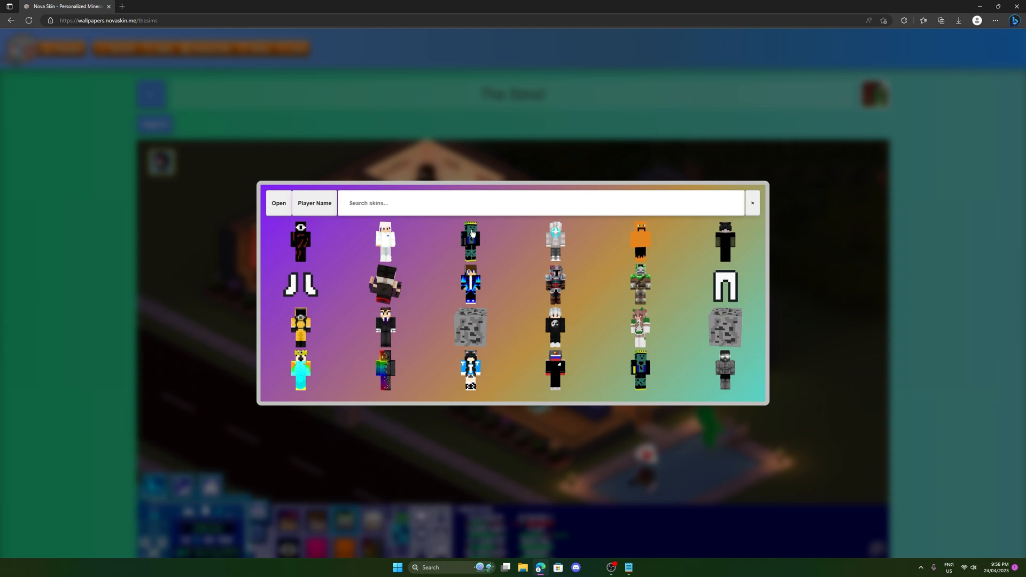
click(752, 202)
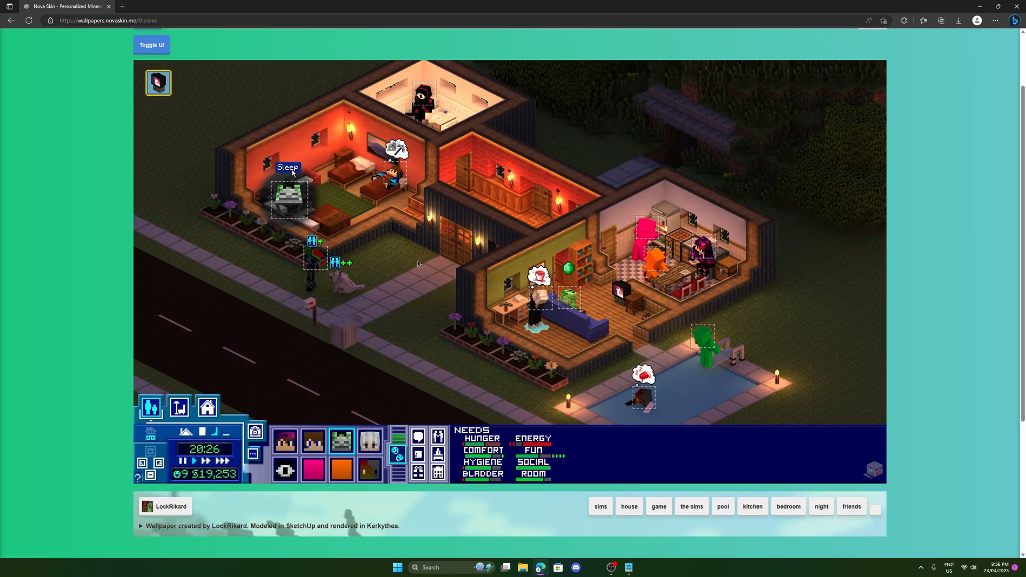
mouse_move(222, 330)
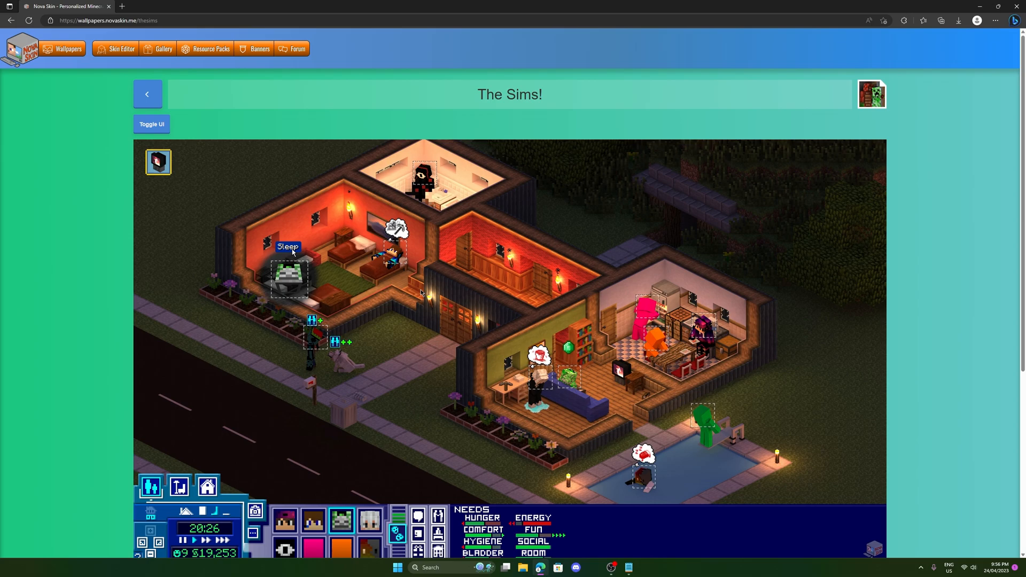
Choose 3840 × 2160 as The Sims! wallpaper resolution.
click(379, 369)
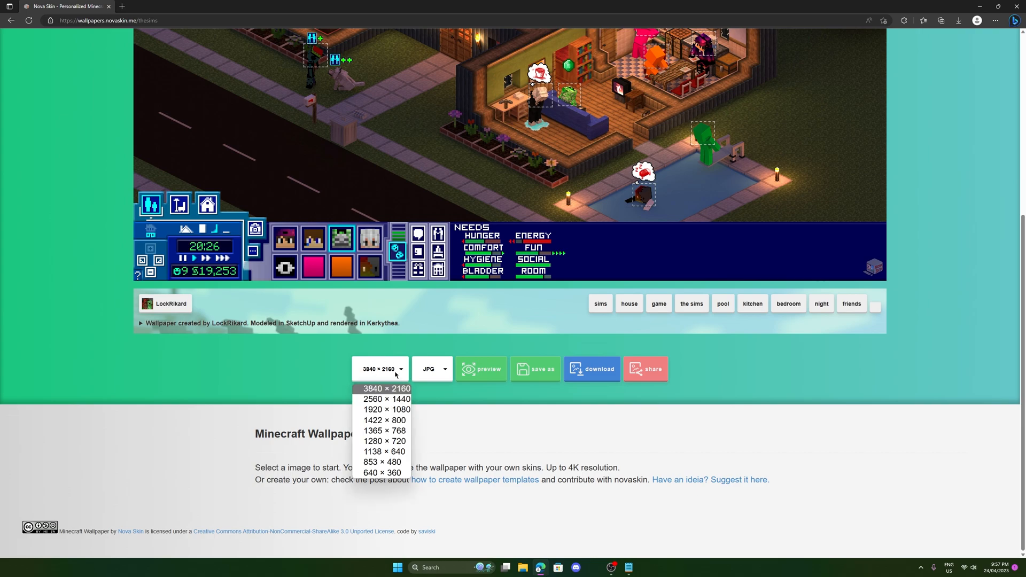
click(394, 373)
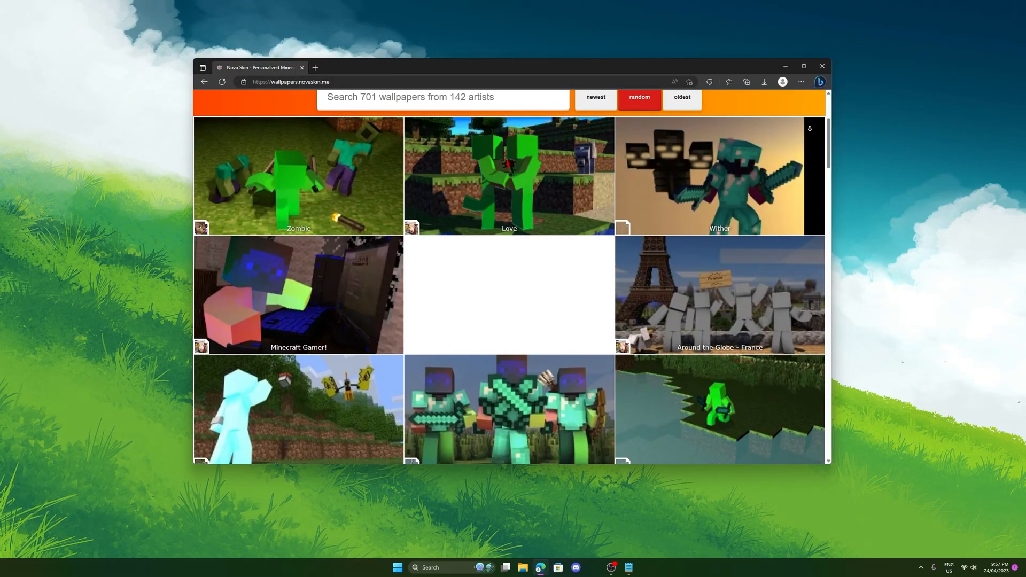
scroll(down, 3)
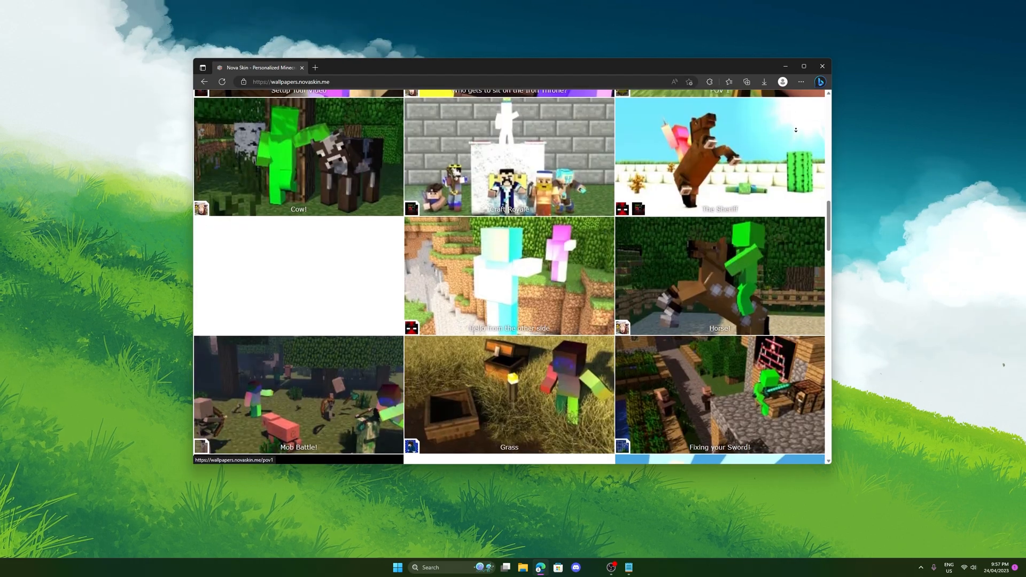
scroll(down, 3)
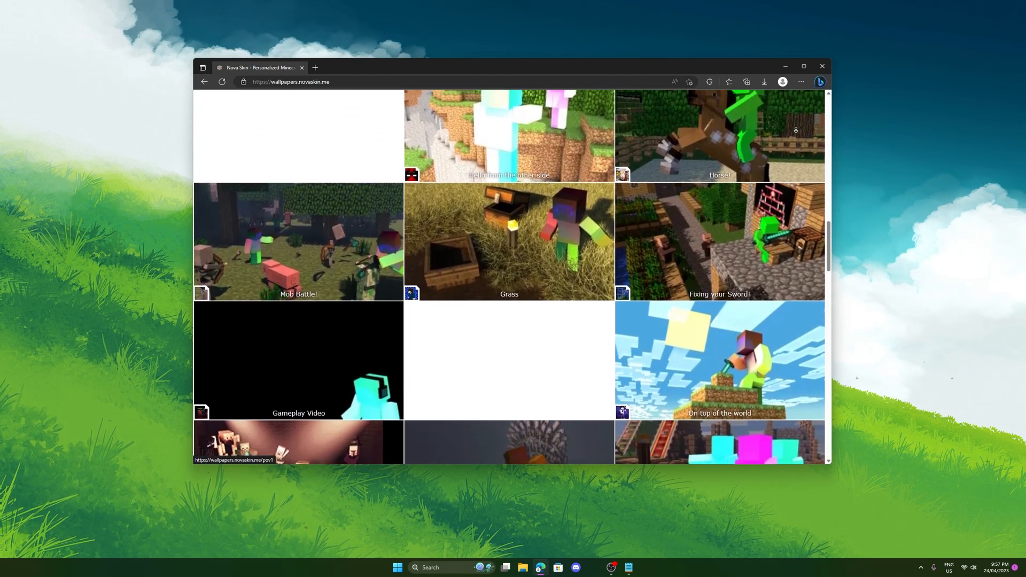
scroll(down, 3)
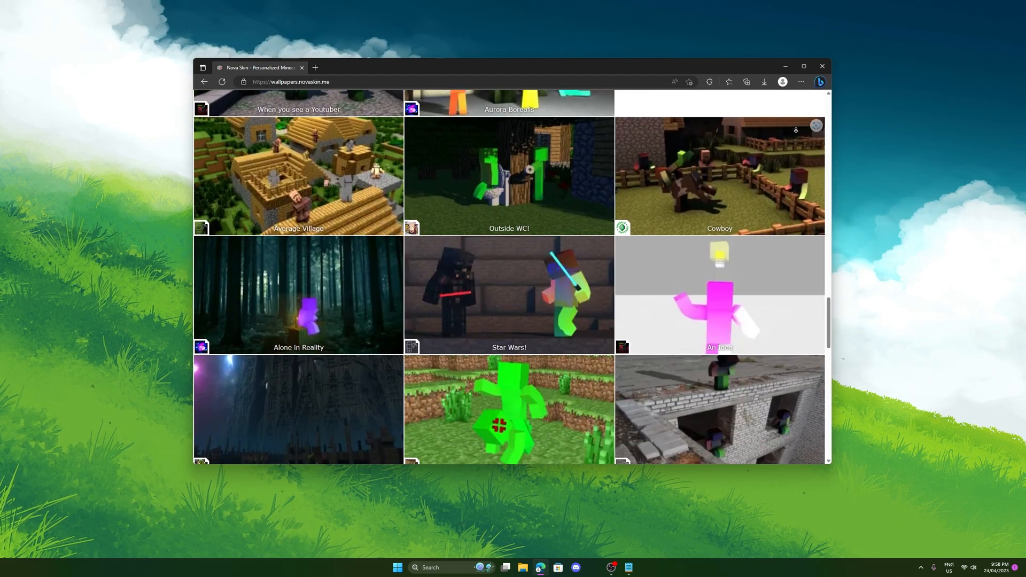
scroll(down, 3)
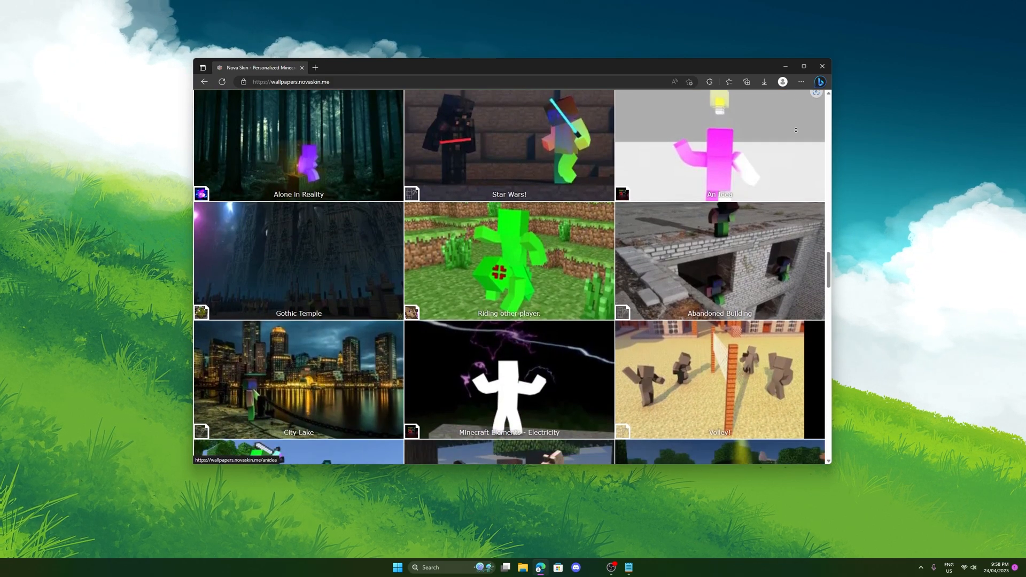
scroll(down, 3)
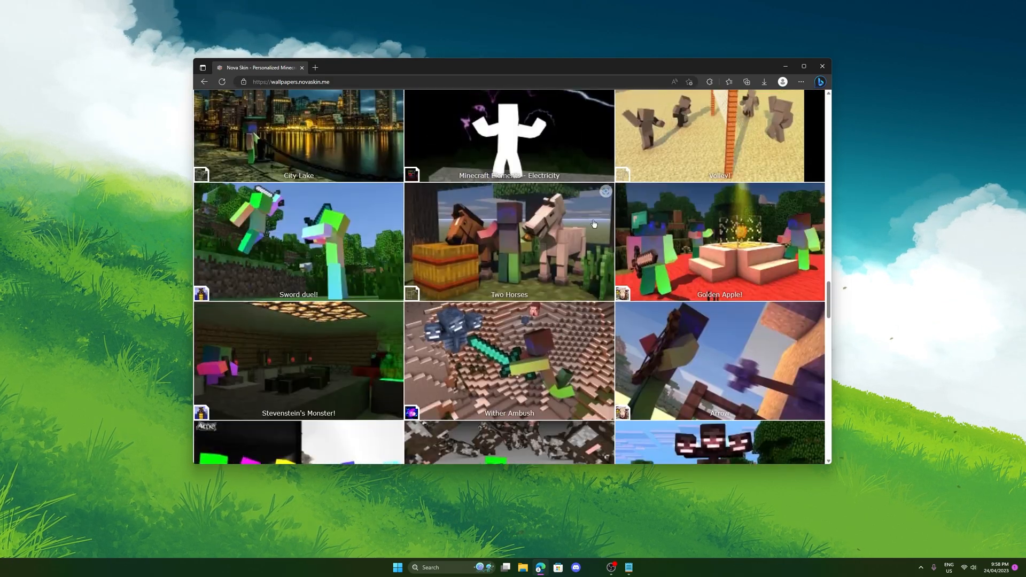